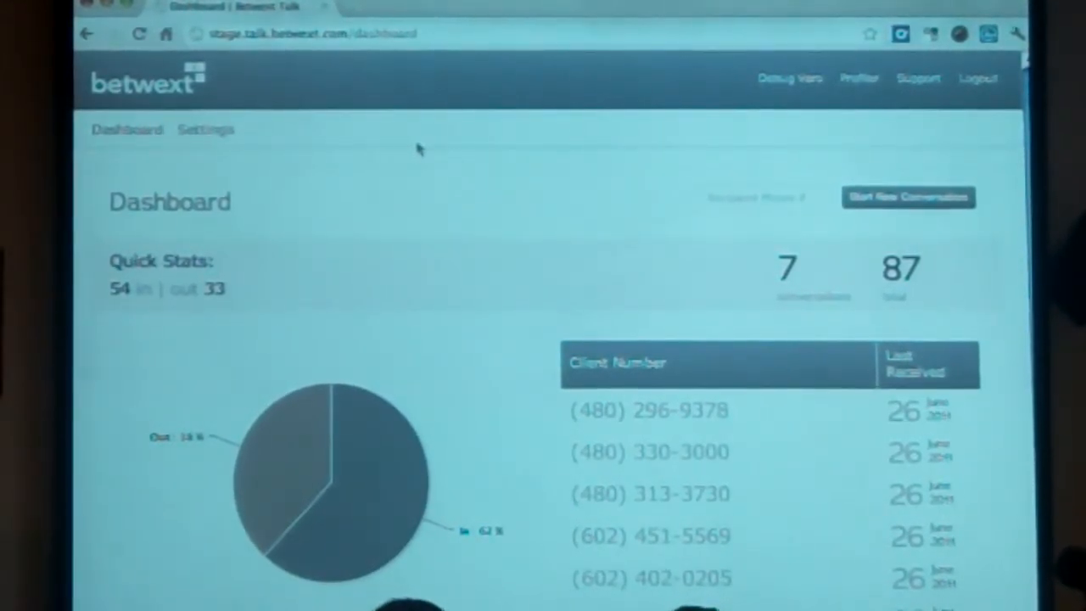
pyautogui.moveTo(441, 341)
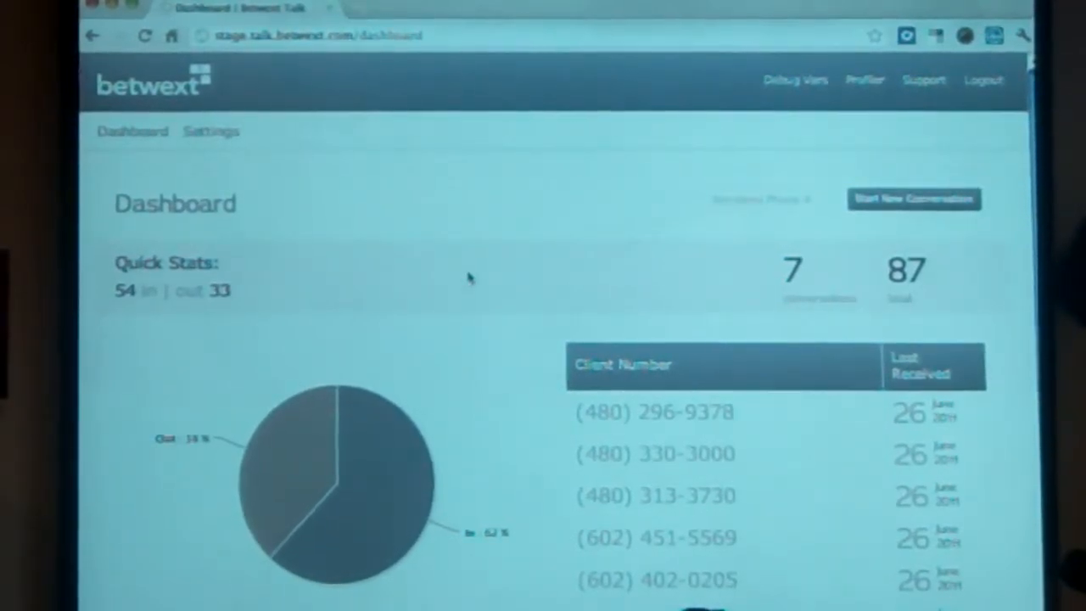
pyautogui.moveTo(522, 329)
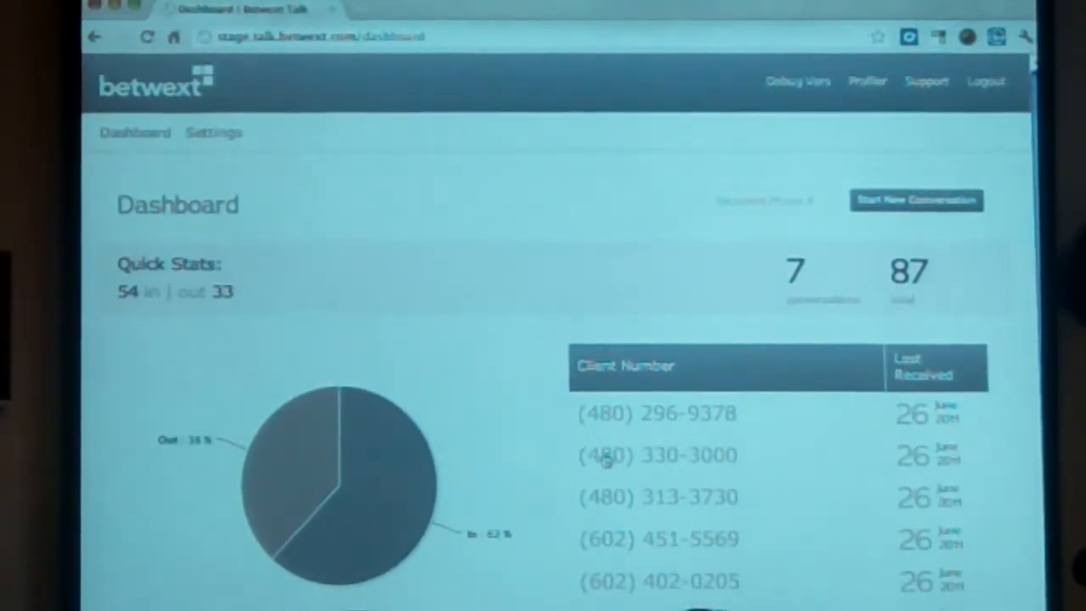
pyautogui.moveTo(526, 383)
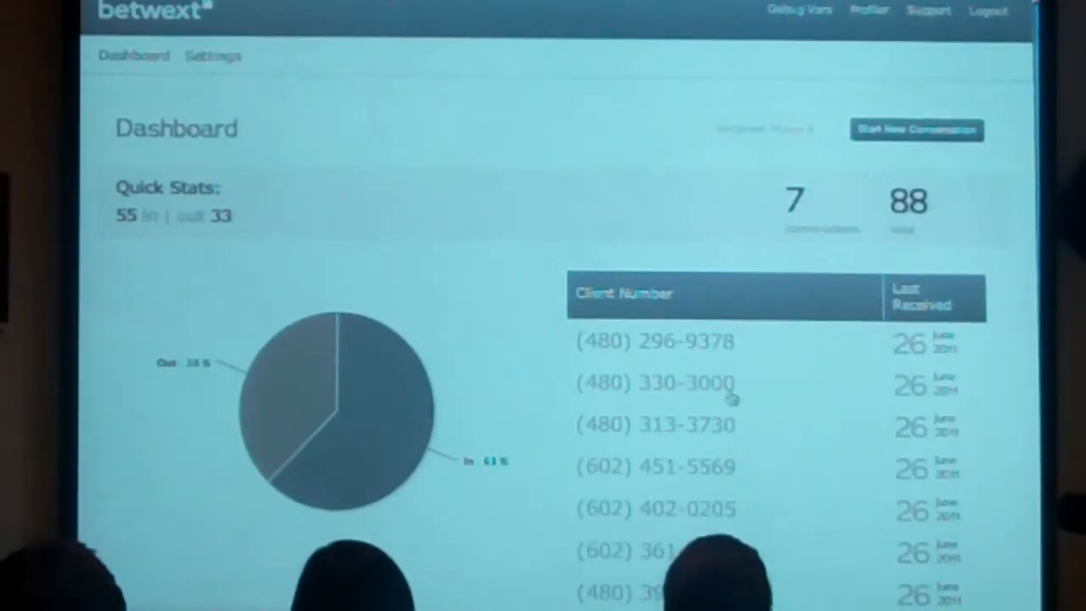
pyautogui.click(655, 383)
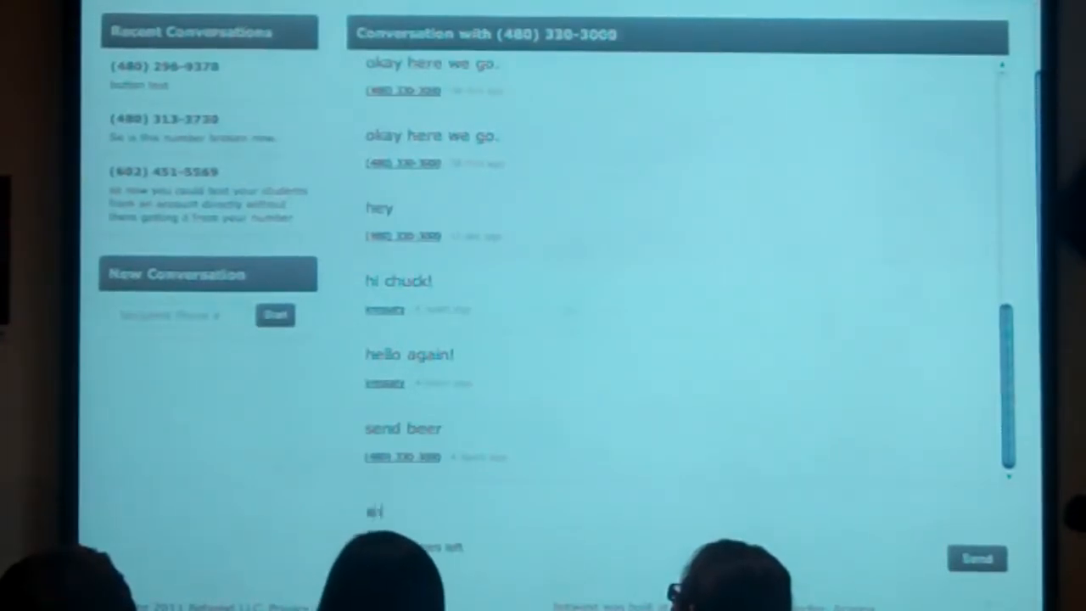
pyautogui.write('and we ca')
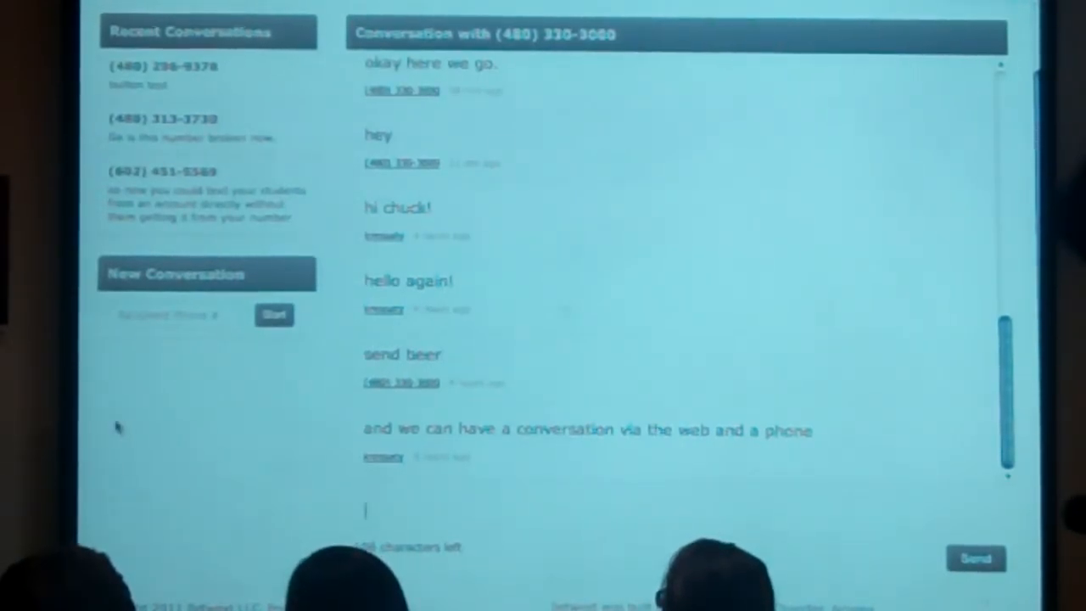
pyautogui.moveTo(188, 433)
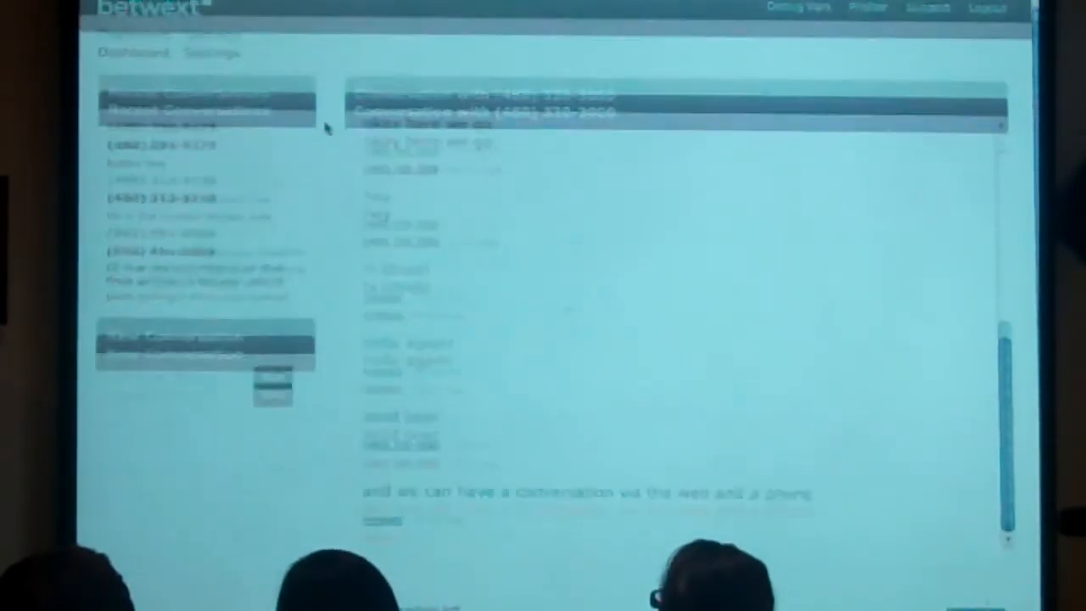
pyautogui.scroll(-3)
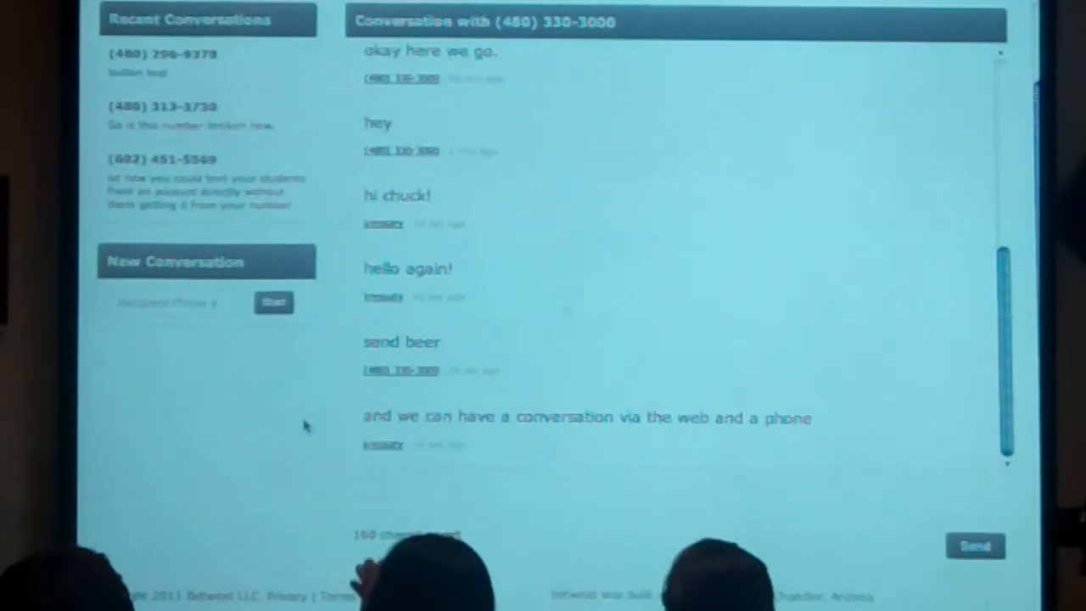